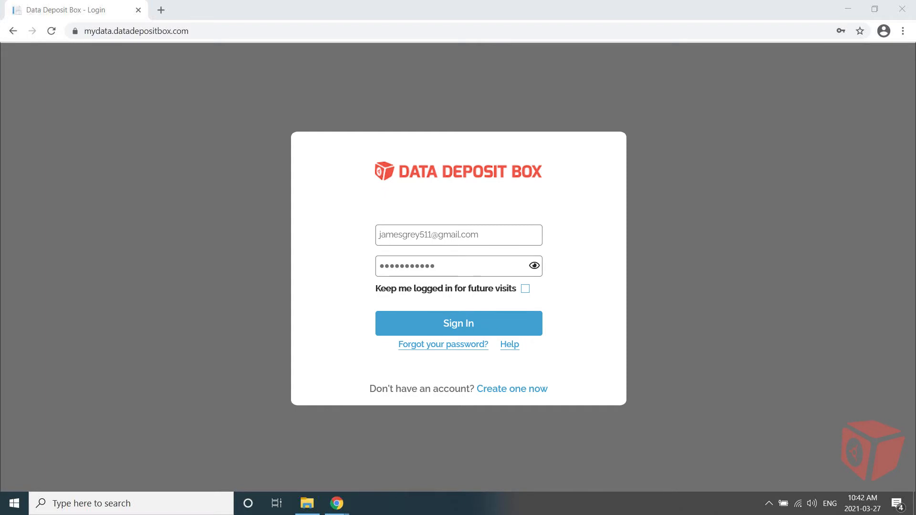
# Step: Sign in to the Data Deposit Box web portal from the login page
pyautogui.click(459, 323)
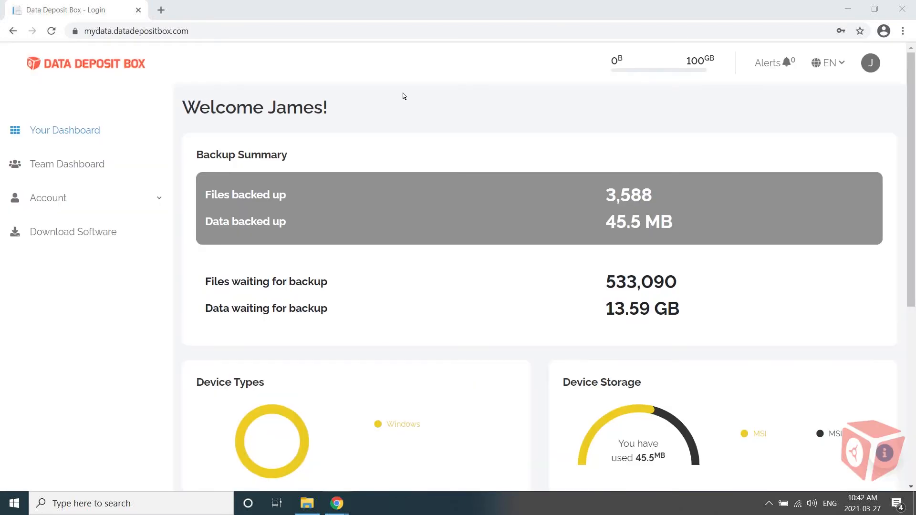
pyautogui.moveTo(185, 167)
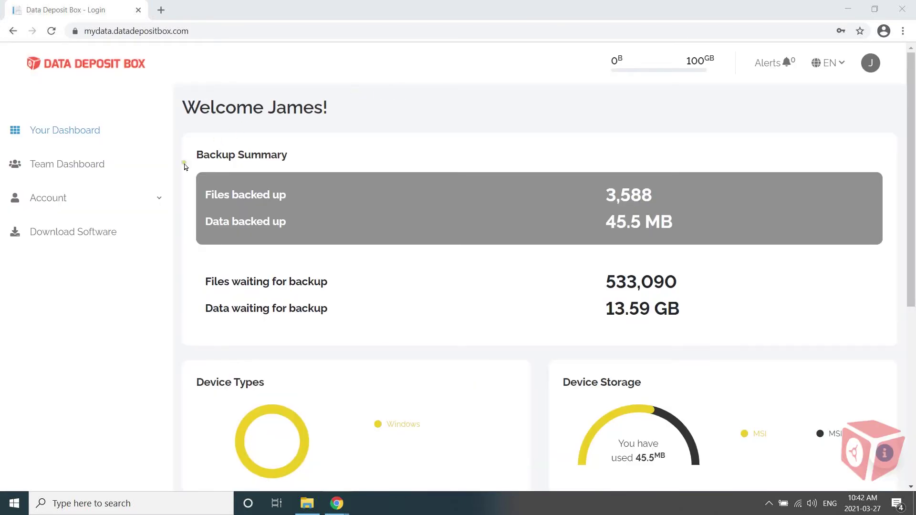
pyautogui.moveTo(72, 232)
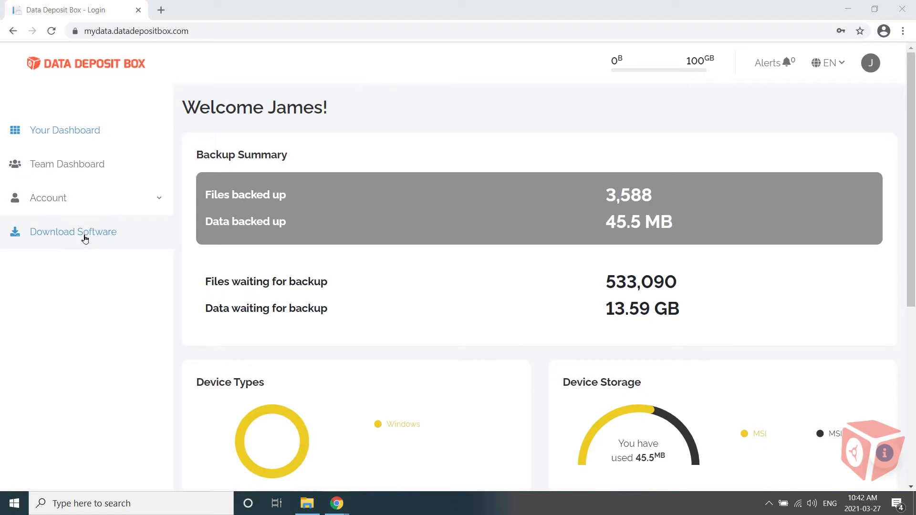
# Step: Download the Windows client installer from Download Software and run it
pyautogui.click(73, 232)
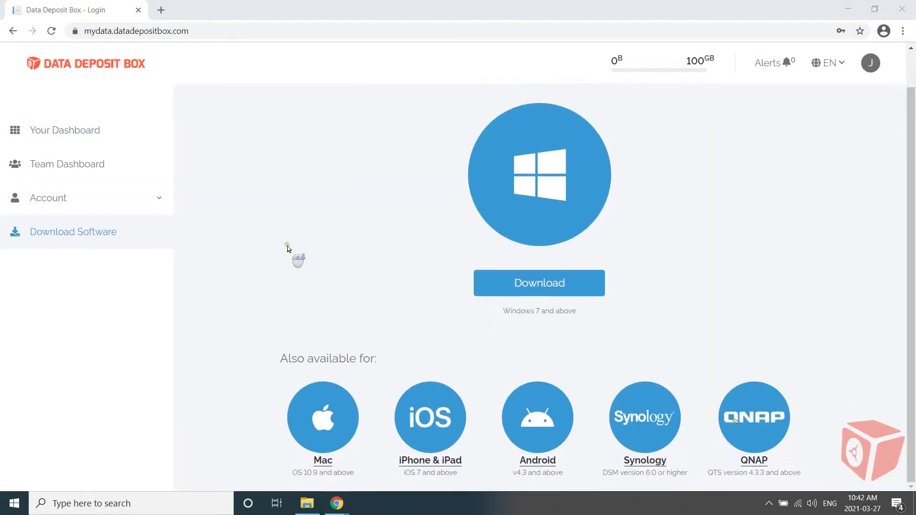
pyautogui.moveTo(348, 242)
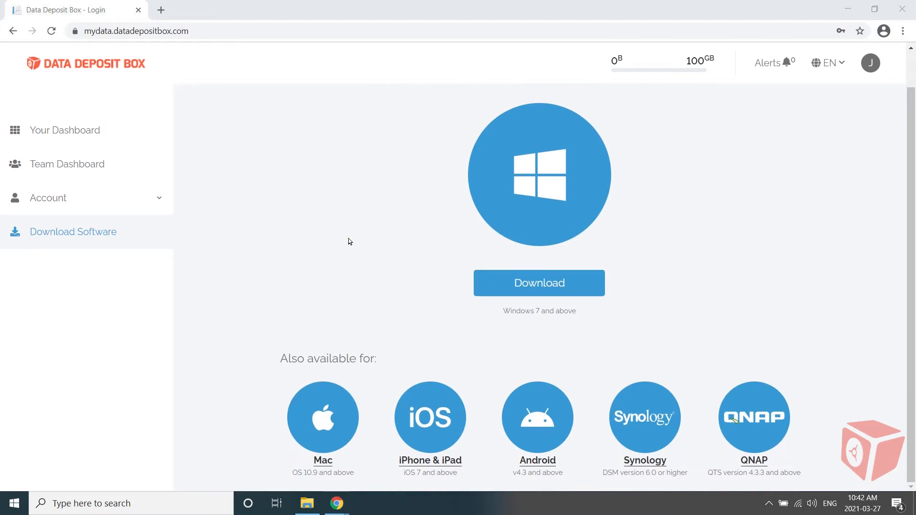
pyautogui.moveTo(357, 252)
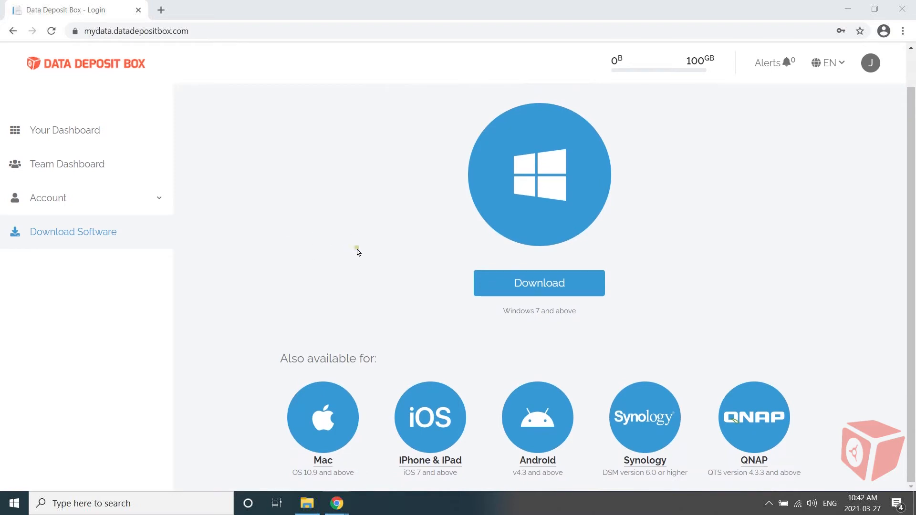
pyautogui.moveTo(452, 295)
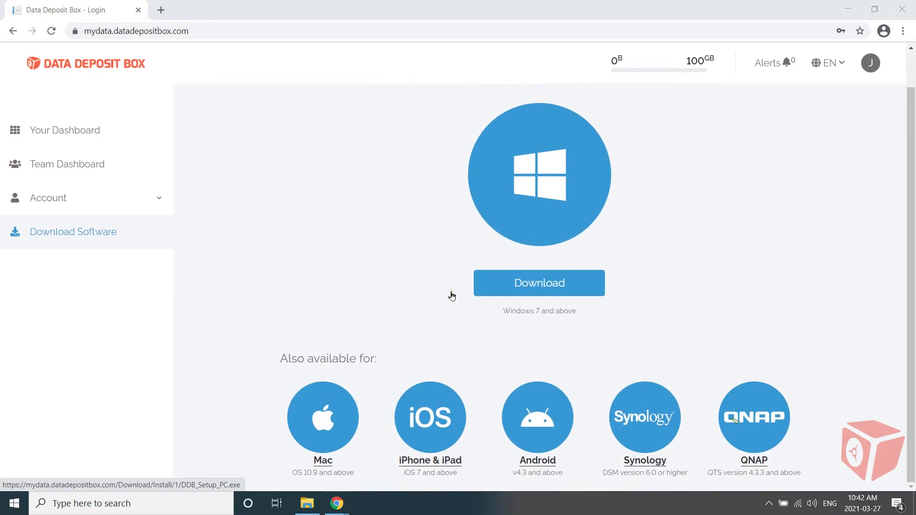
pyautogui.moveTo(586, 290)
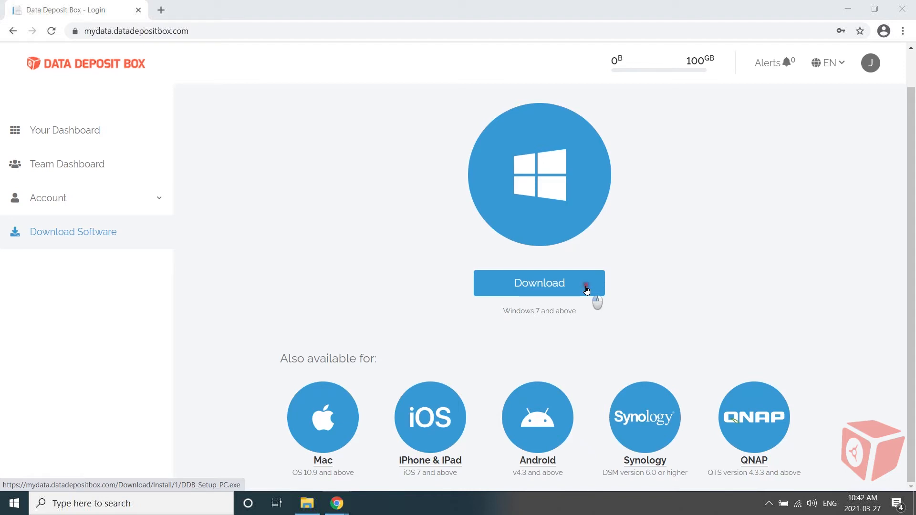
pyautogui.click(538, 283)
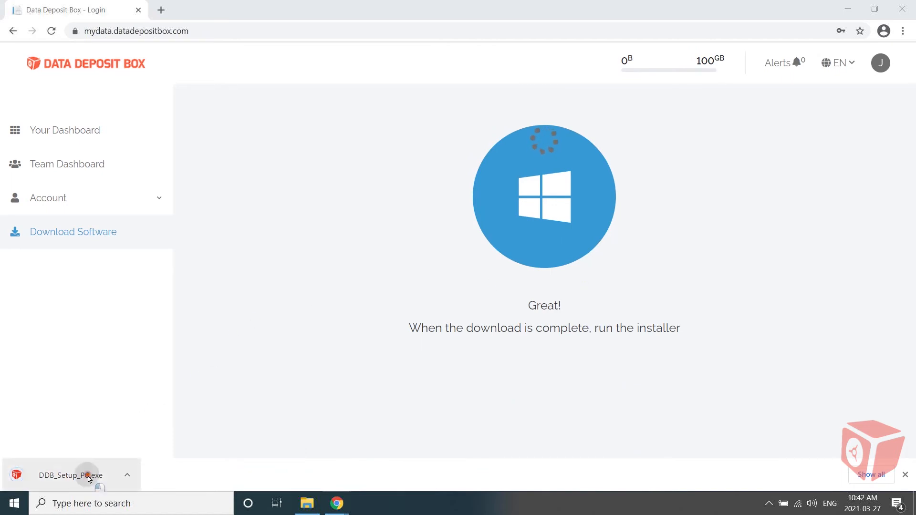
pyautogui.click(70, 476)
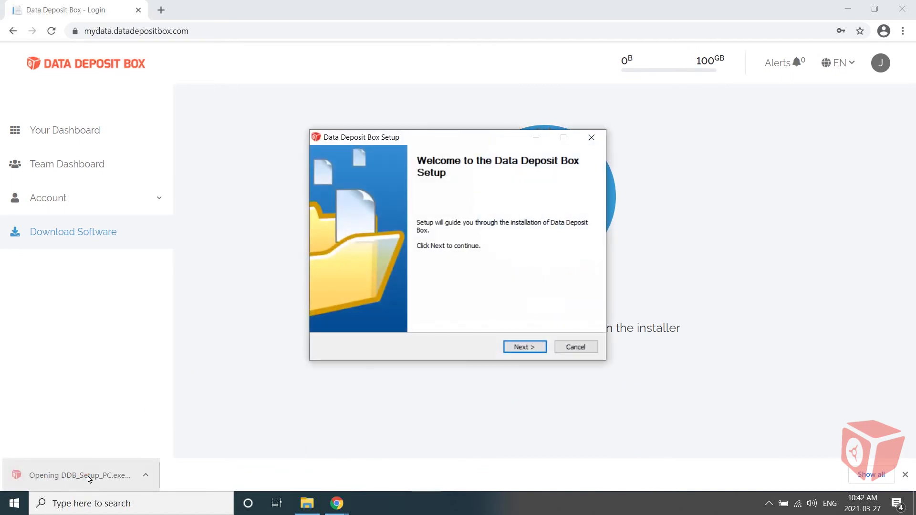
# Step: Install DDB_Setup_PC.exe, accepting the license agreement, then finish and close the wizard
pyautogui.click(524, 347)
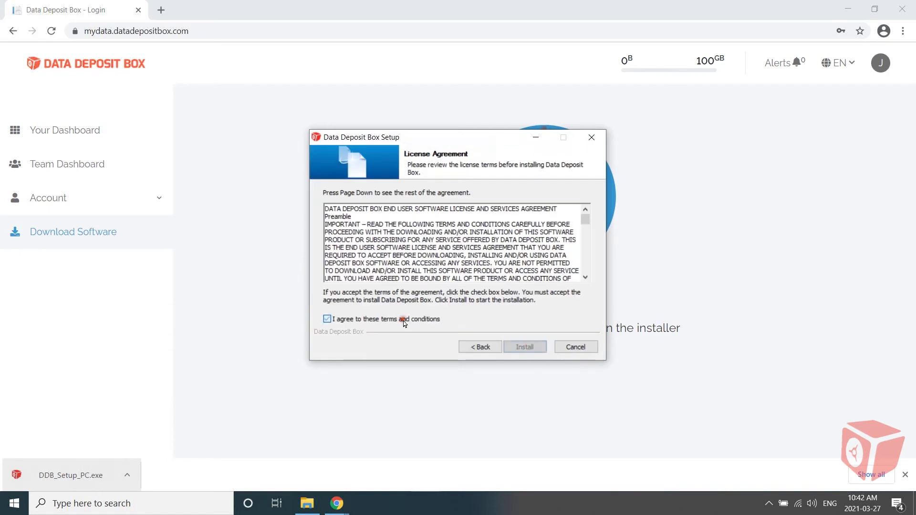
pyautogui.click(524, 347)
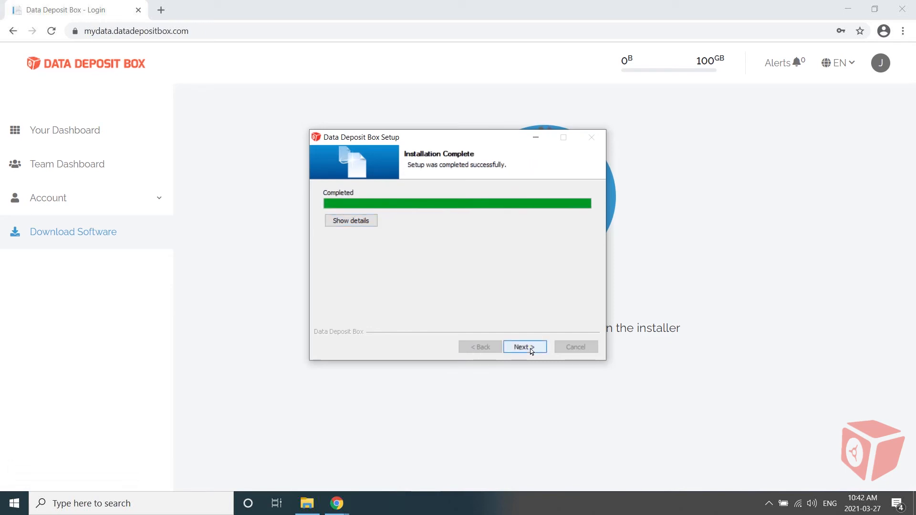
pyautogui.click(521, 347)
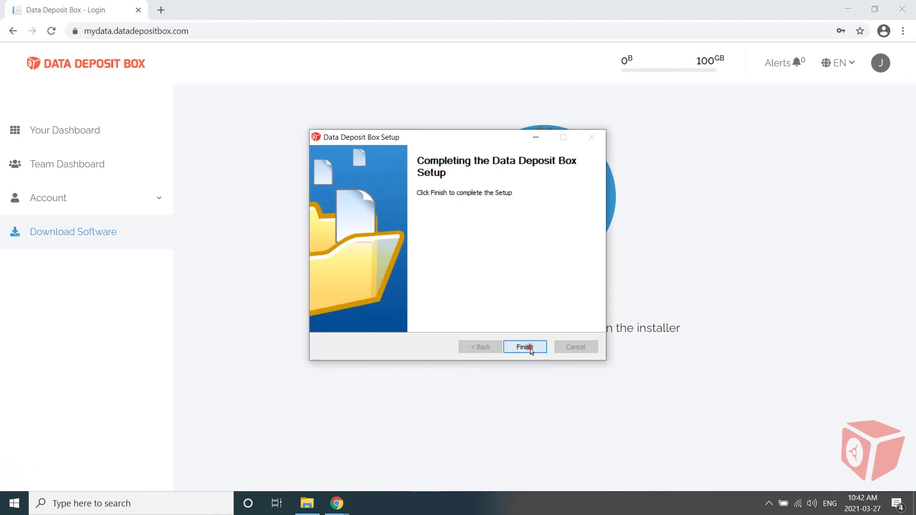
pyautogui.click(523, 347)
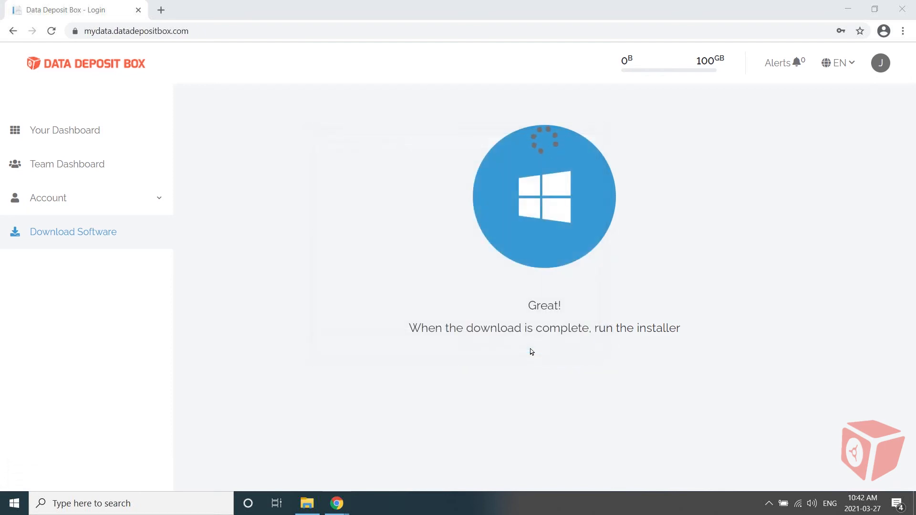